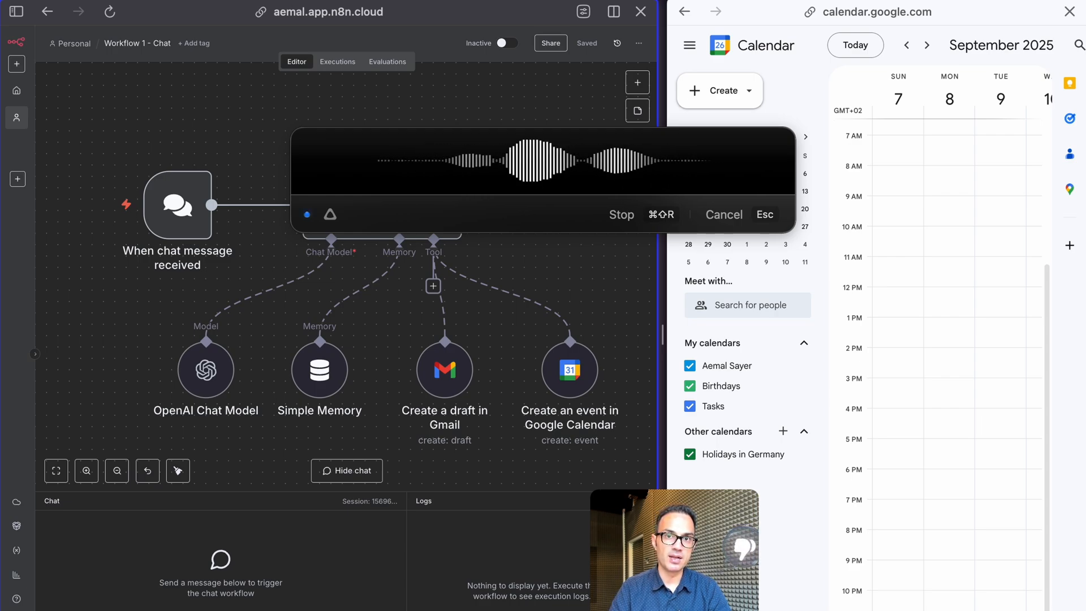
Ask the agent to create a lunch with Chris on Monday the 8th, then view the calendar event
click(621, 214)
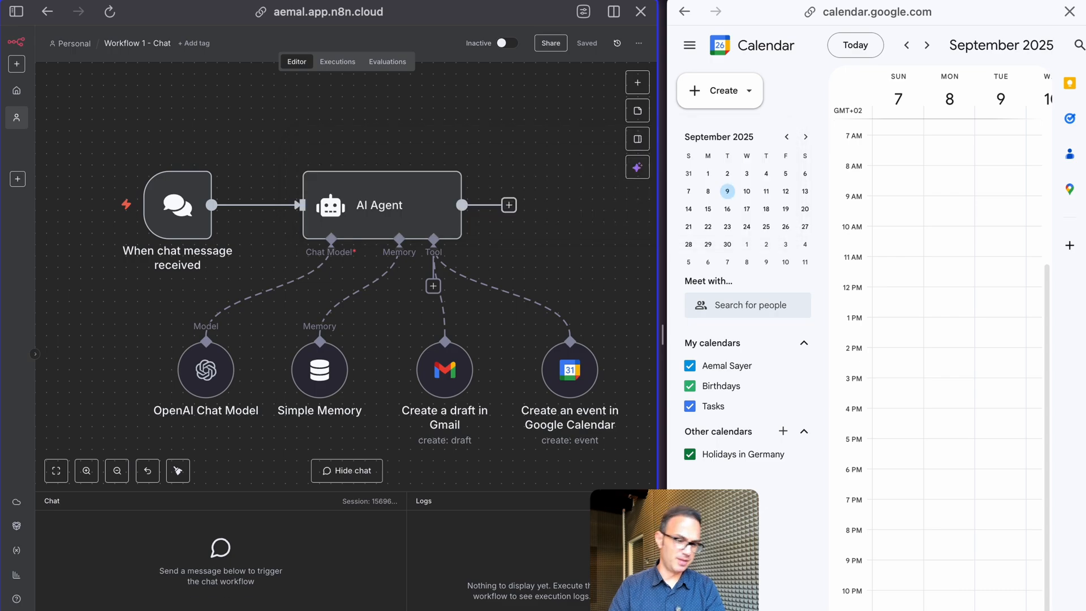
text(Can you please create an event for me, a lunch with Chris on Monday, the 8th of September at 1 p.m. And we will be discussing about the AI corporate training strategies that we have in mind.)
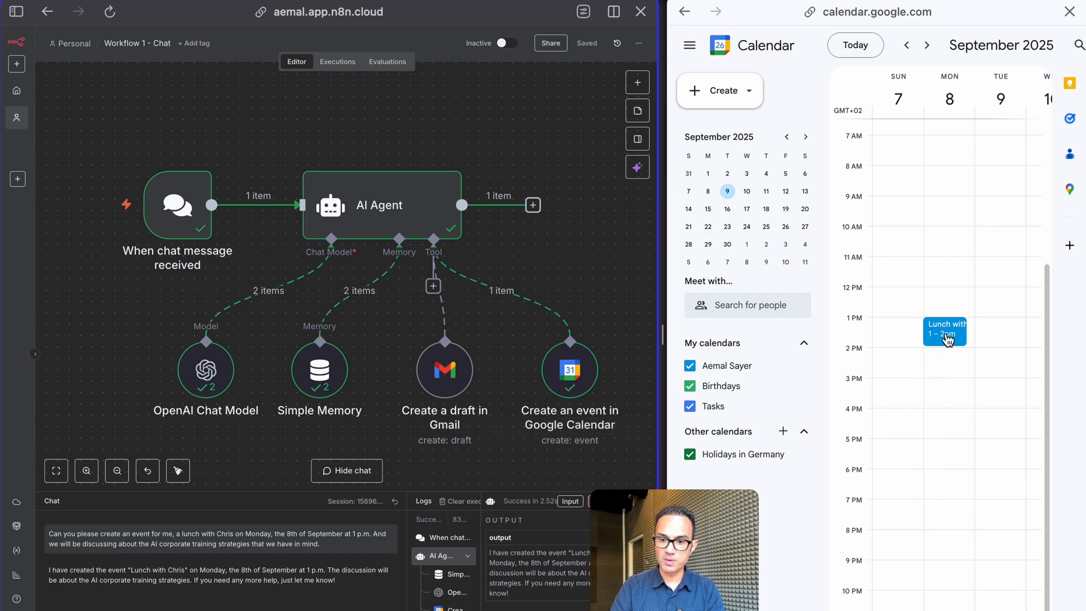
click(944, 333)
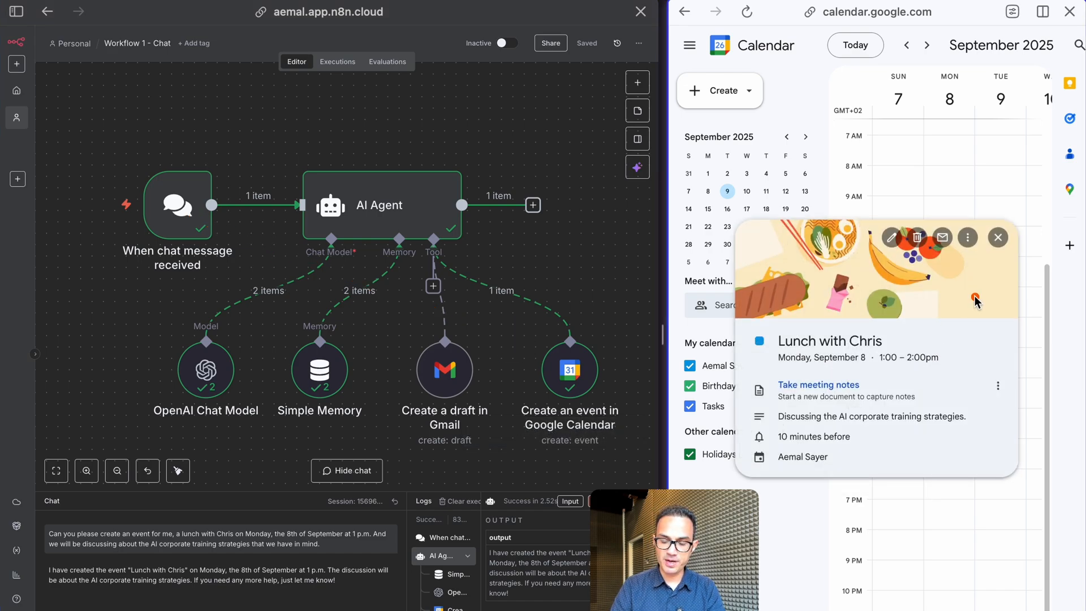